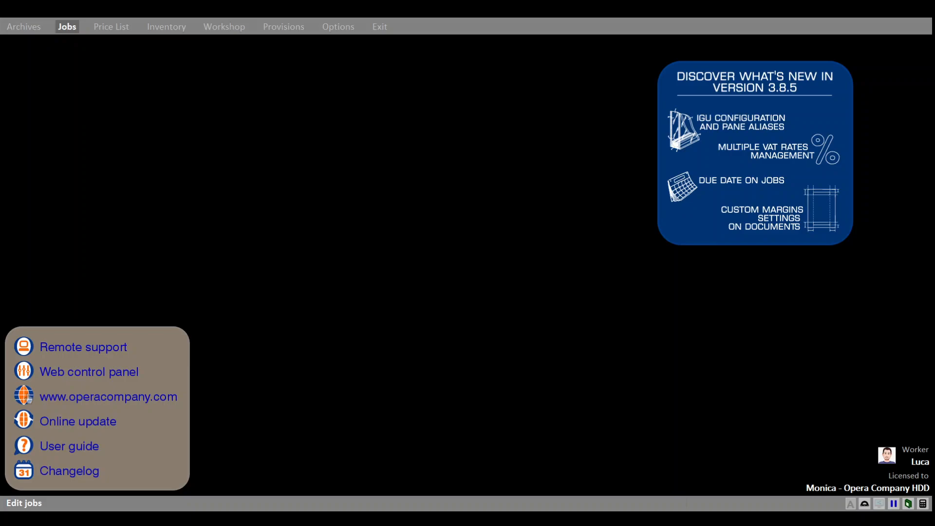
Show the Jobs list with job 0001 Test label and its details
left_click(67, 26)
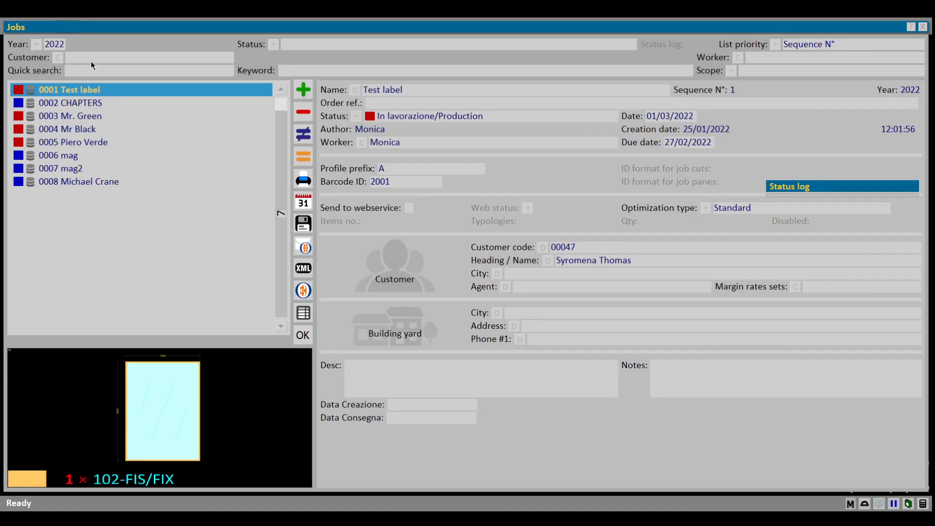
left_click(79, 181)
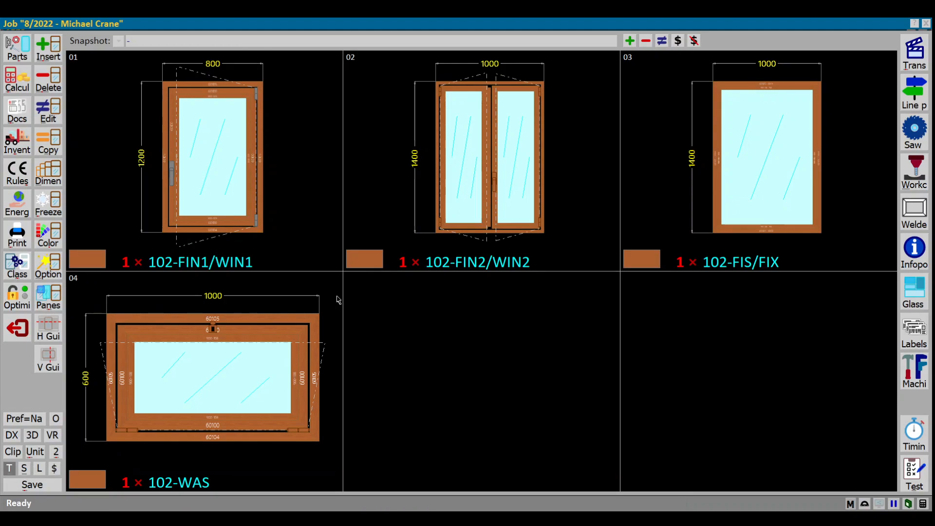
mouse_move(316, 206)
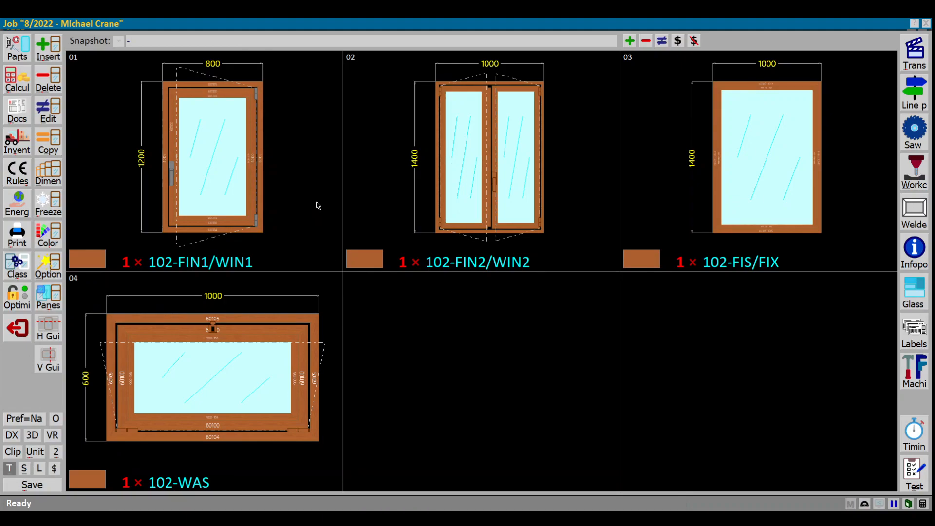
mouse_move(304, 187)
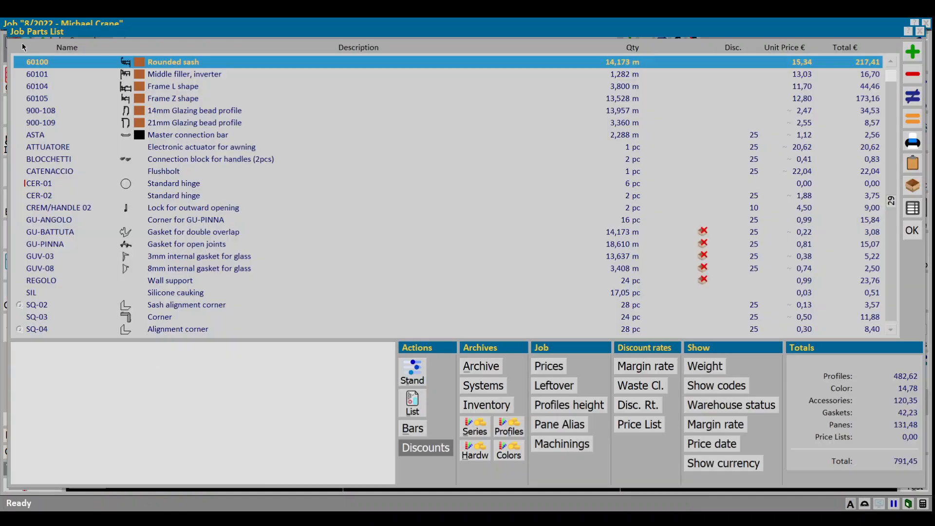
Highlight the CREM/HANDLE 02 outward-opening lock in the job parts list, 4,50 per piece
left_click(37, 61)
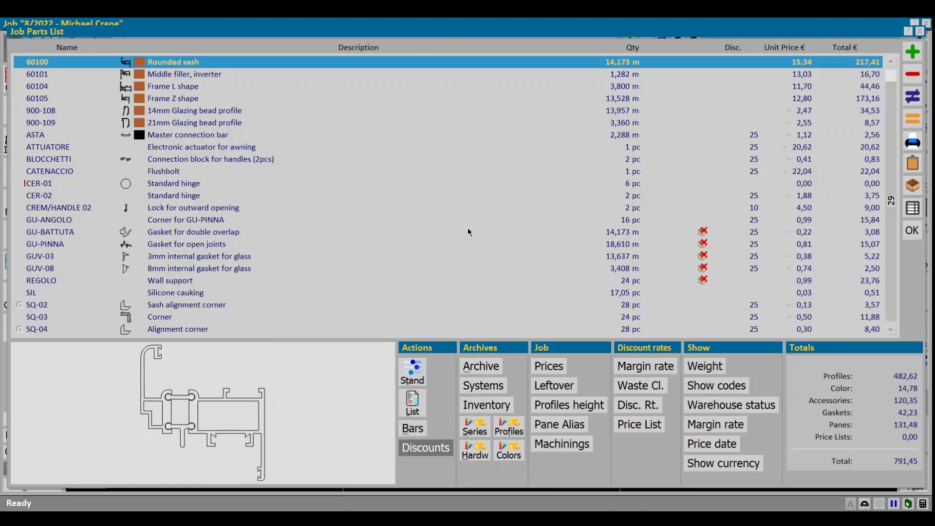
left_click(193, 207)
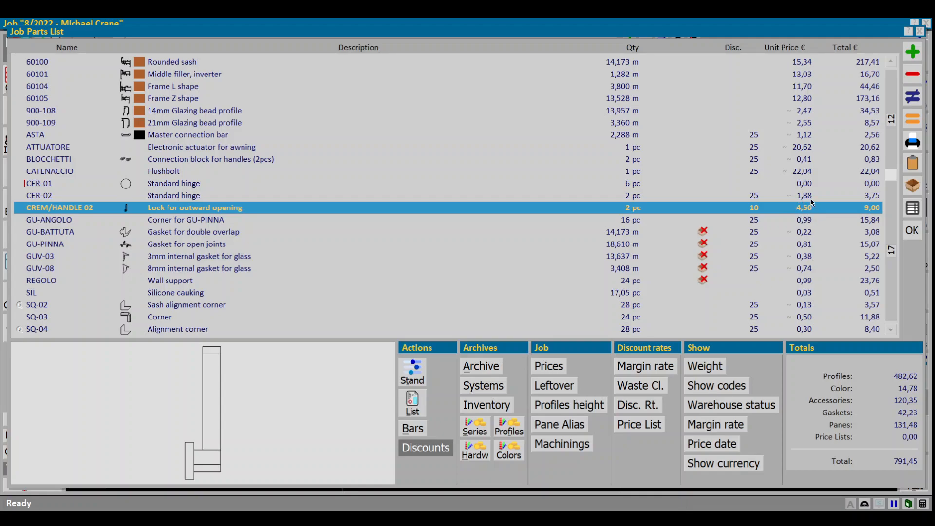
mouse_move(787, 207)
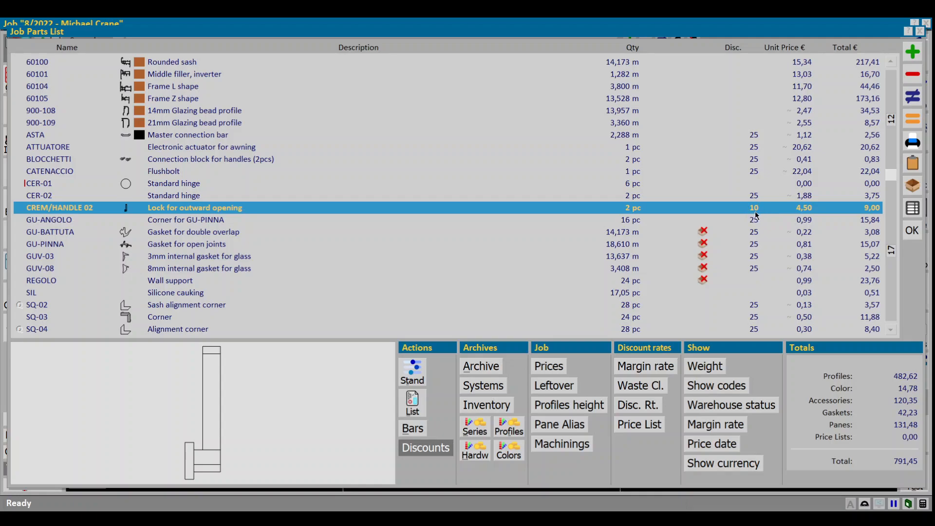
mouse_move(742, 312)
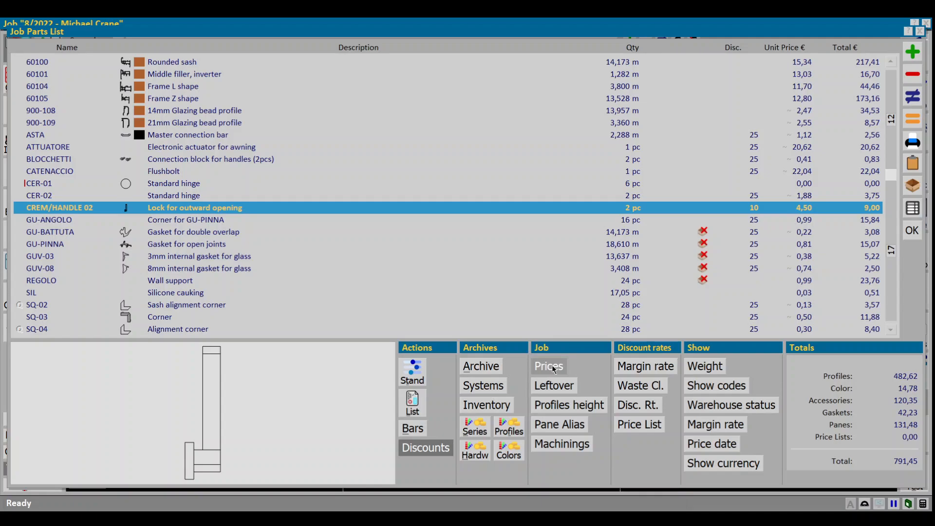
Add a new custom job price entry for CREM/HANDLE 02, prefilled at 5 per piece, discount 10
left_click(547, 365)
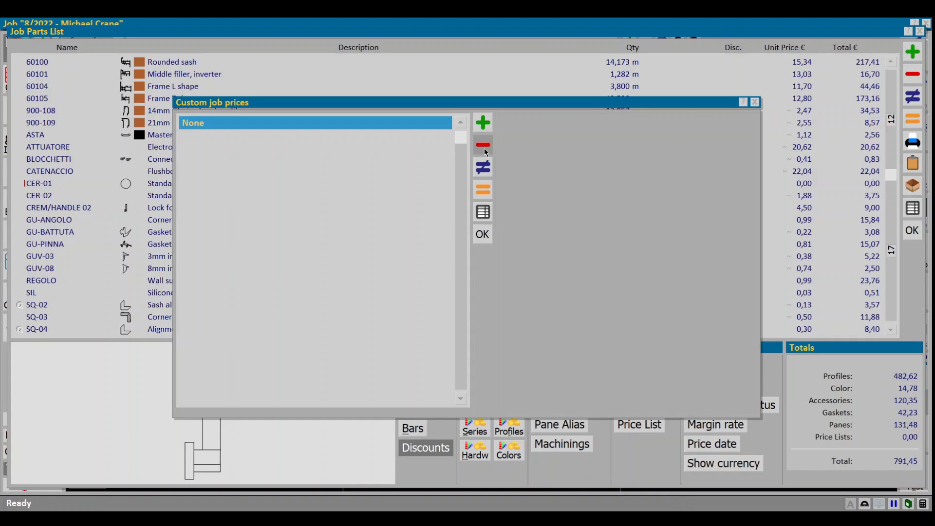
left_click(482, 123)
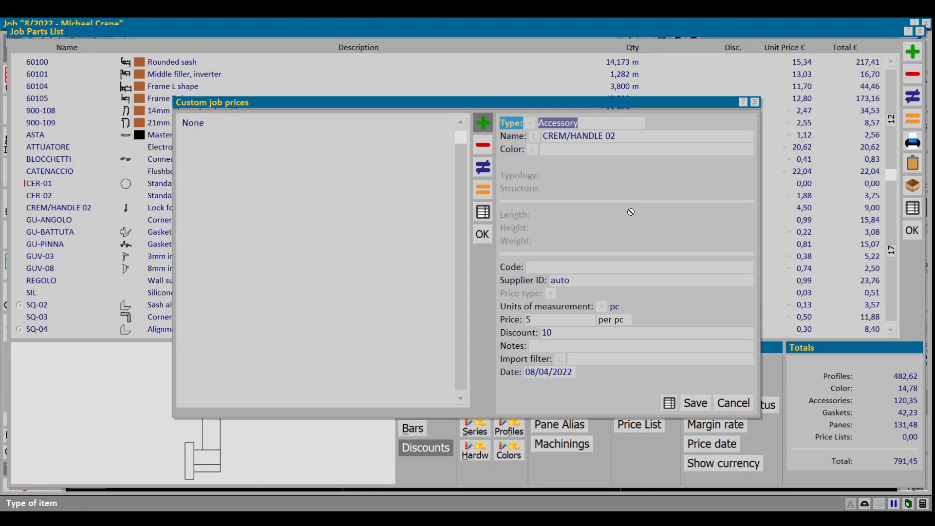
mouse_move(445, 401)
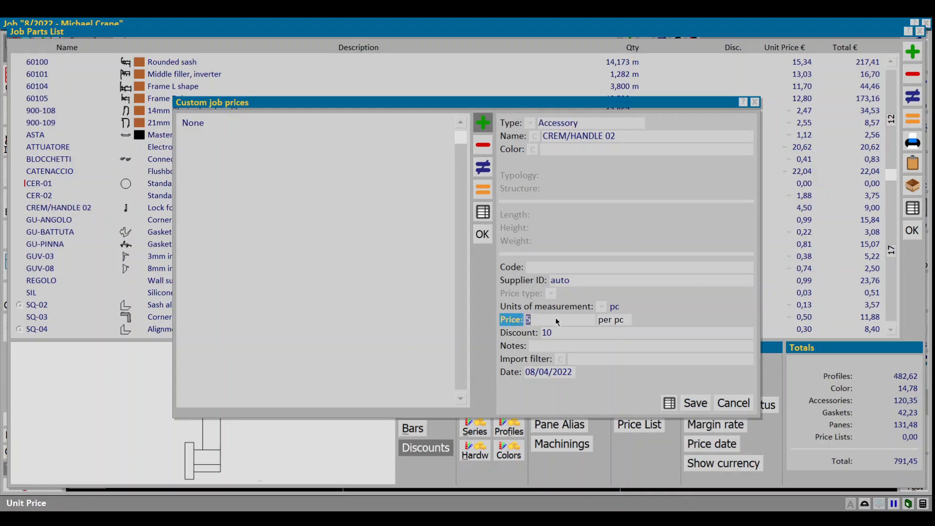
Save the custom price as 3 per piece, discount 10, with notes 'special price'
type("3")
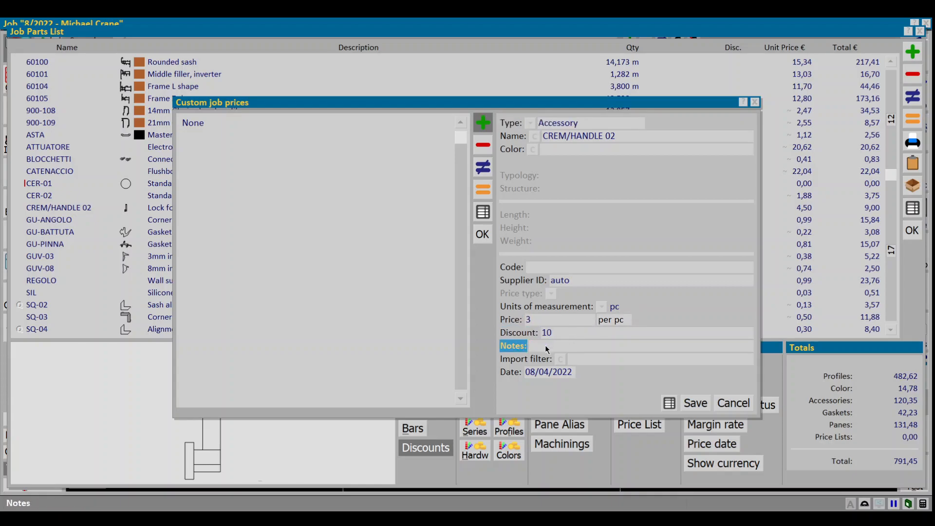
type("special")
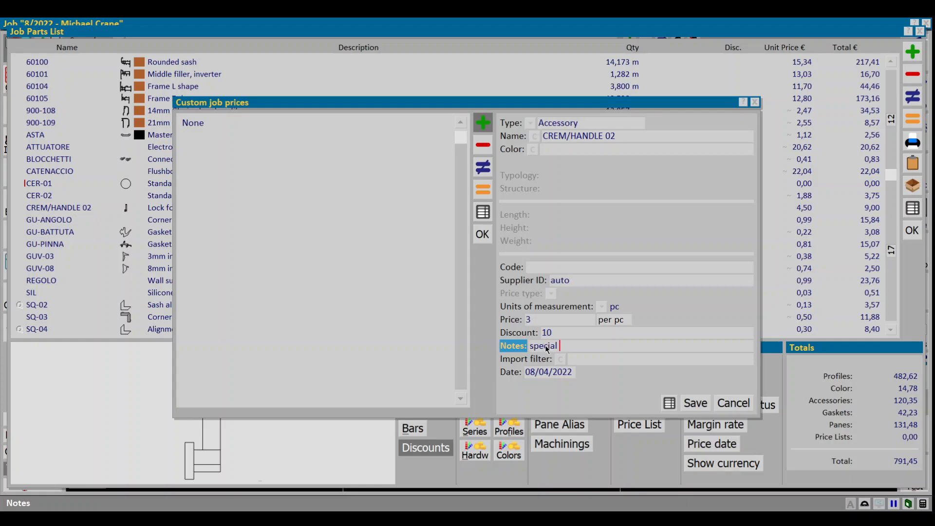
type("price")
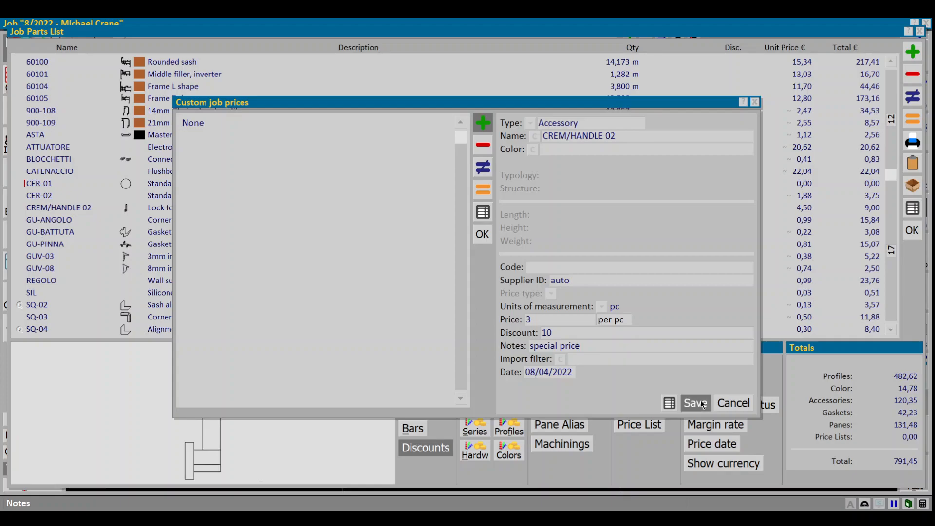
left_click(694, 402)
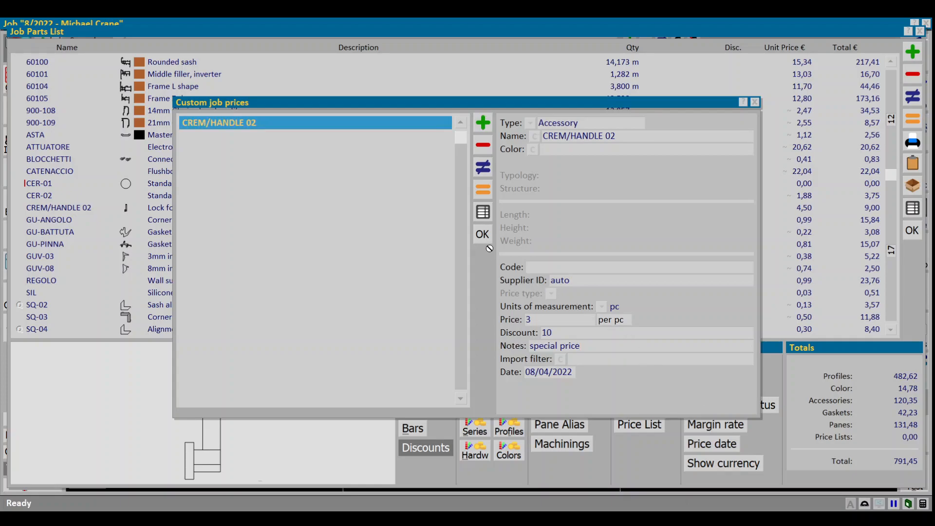
Confirm the custom prices so CREM/HANDLE 02 shows 2,70 each, 5,40 total, job total 787,85
left_click(482, 233)
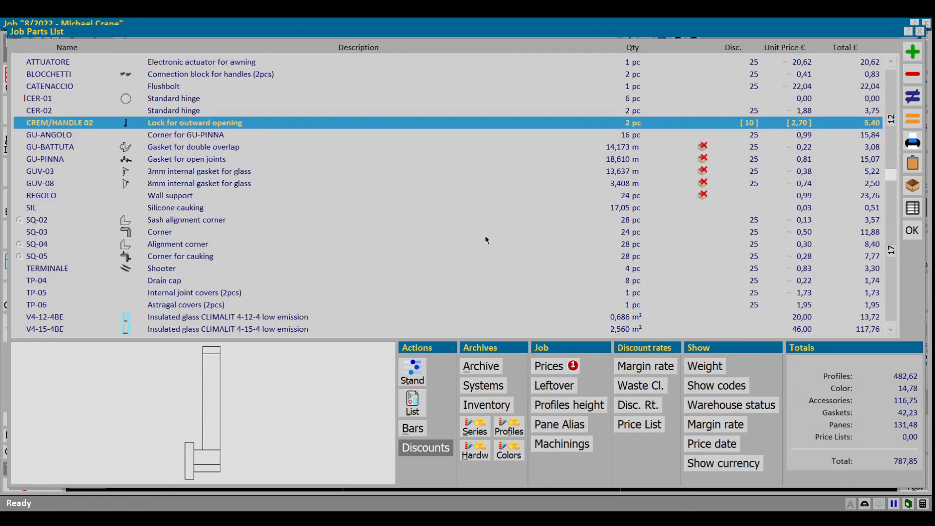
mouse_move(817, 134)
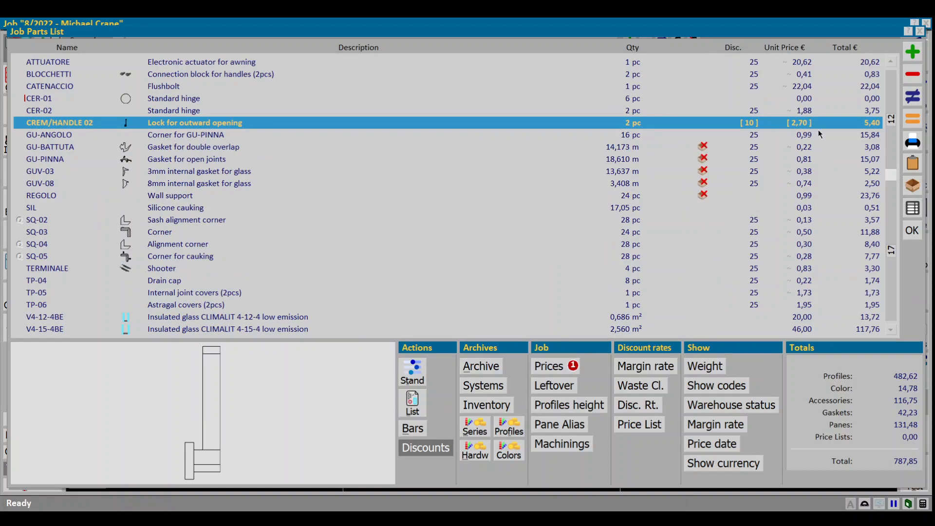
mouse_move(816, 136)
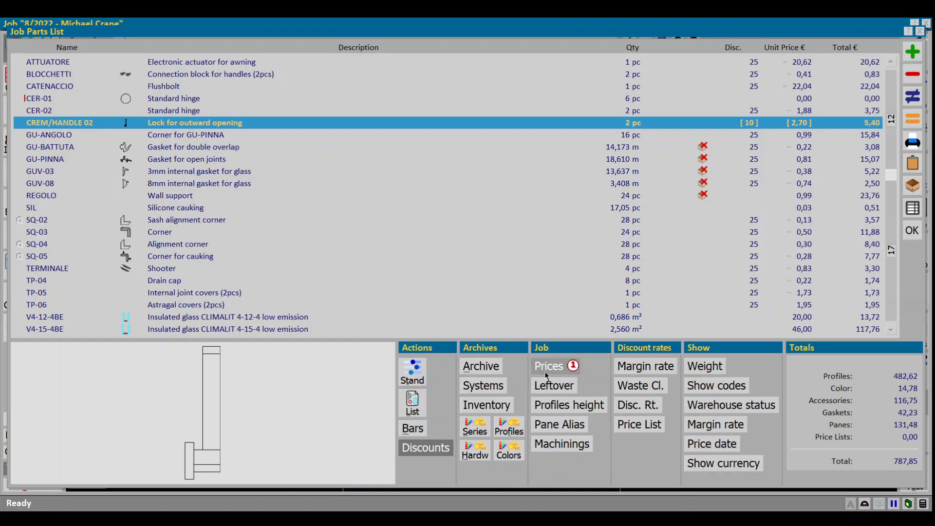
mouse_move(552, 373)
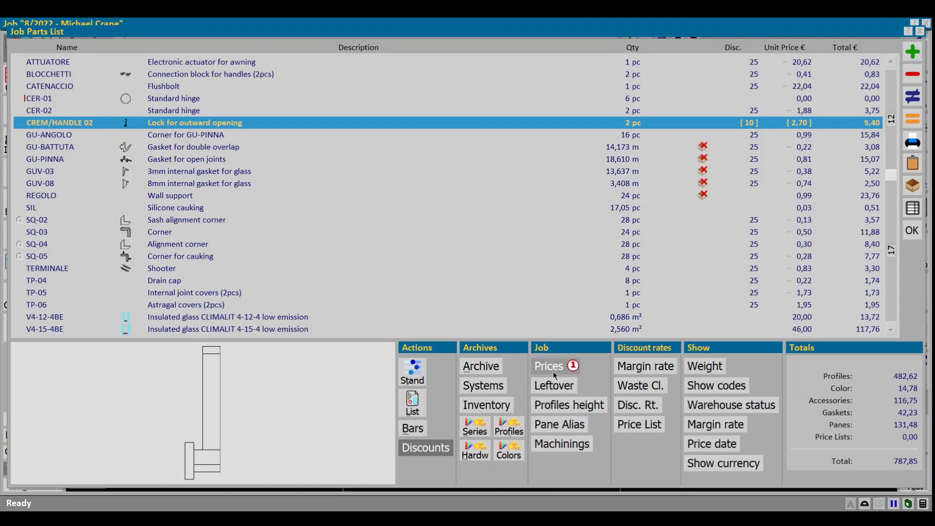